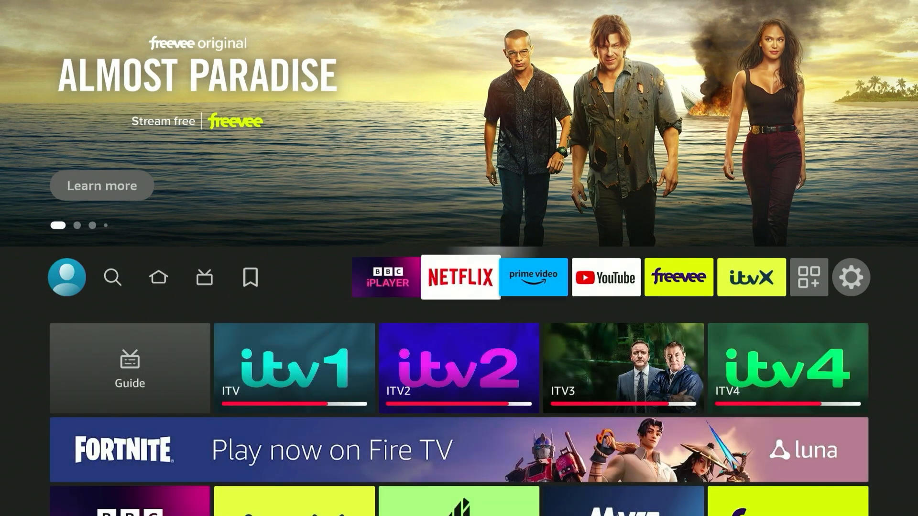
# Open the Appstore's App Library from the Fire TV home screen
pyautogui.click(809, 278)
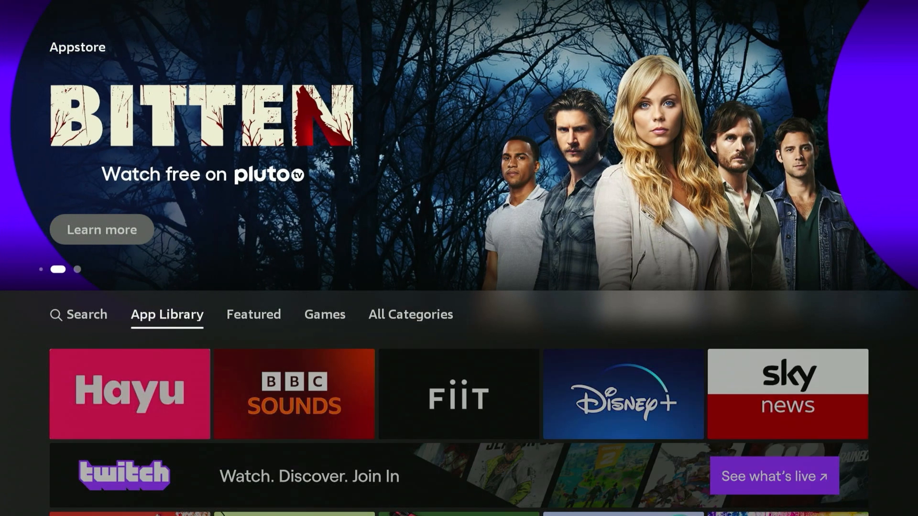
# Find VPN by Private Internet Access via search, install it and launch it
pyautogui.click(78, 314)
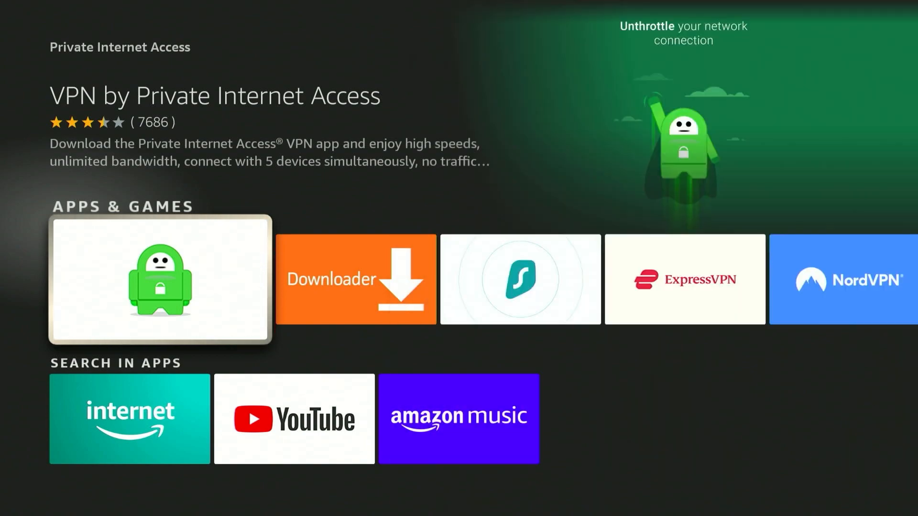
pyautogui.click(160, 287)
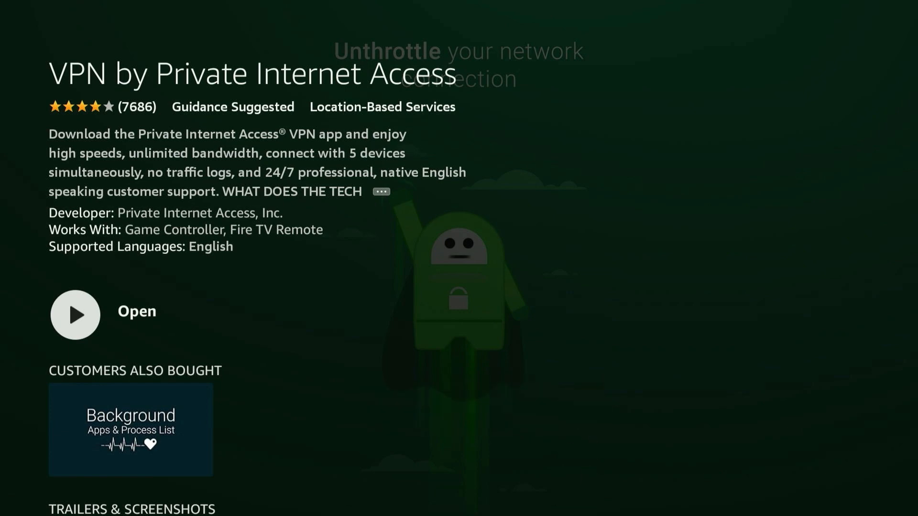
pyautogui.click(74, 316)
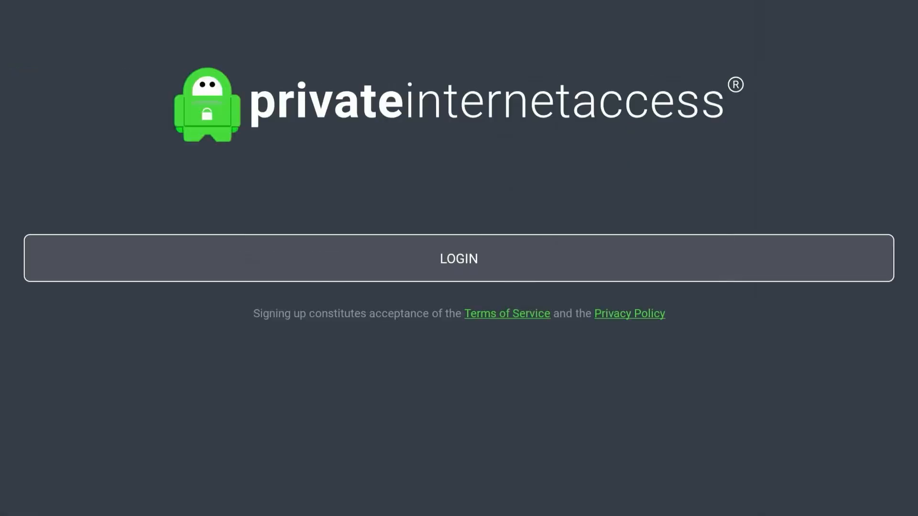
# Choose LOGIN on the PIA welcome screen to sign in with an existing account
pyautogui.click(458, 258)
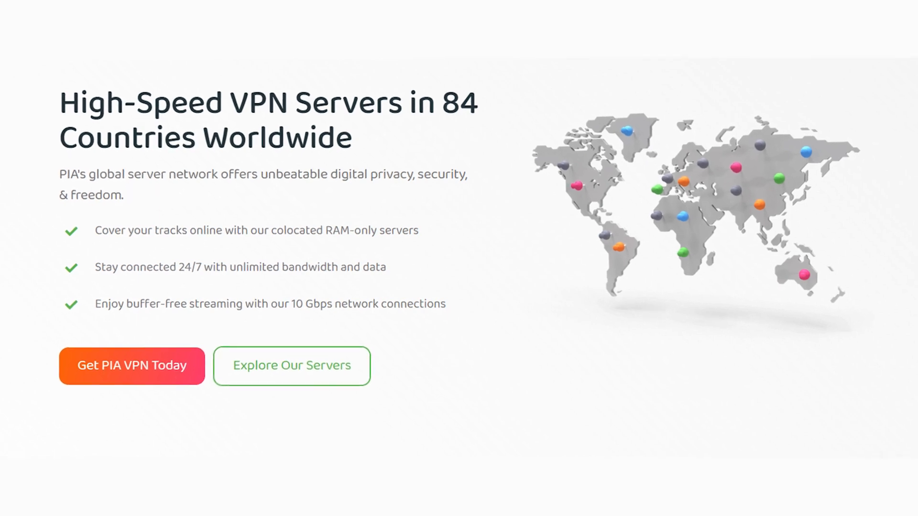
# Submit the PIA username and password to reach the disconnected server dashboard
pyautogui.scroll(-3)
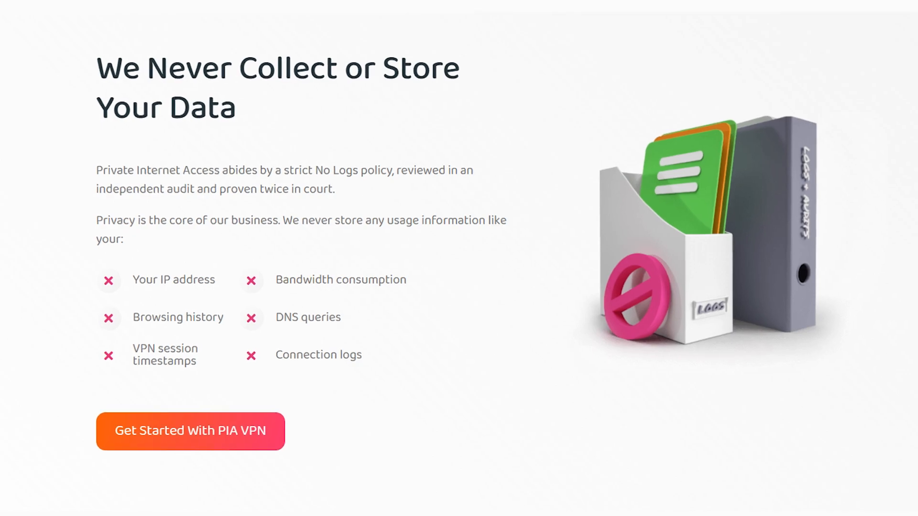
pyautogui.scroll(-3)
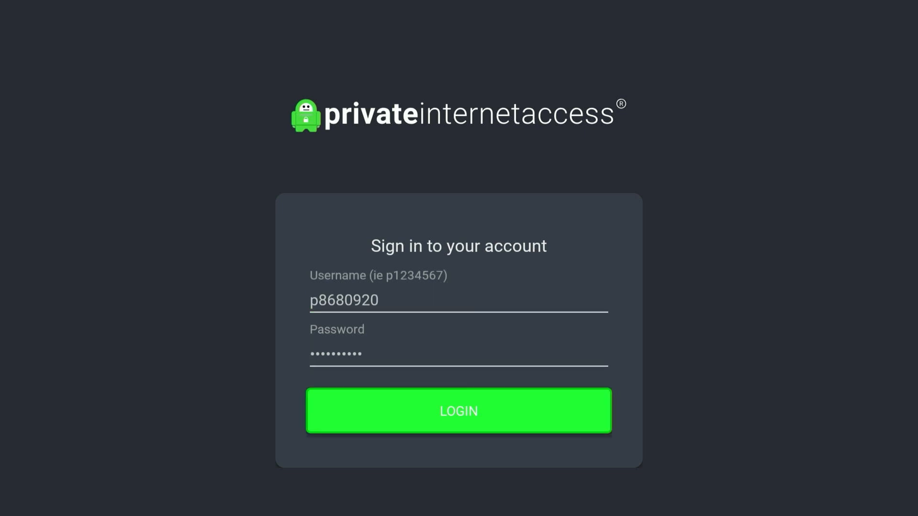
pyautogui.click(459, 411)
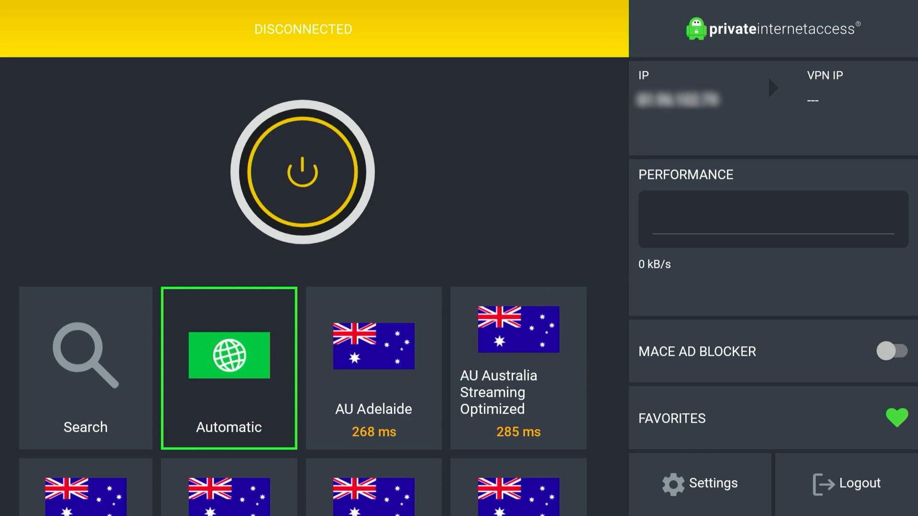
pyautogui.scroll(-3)
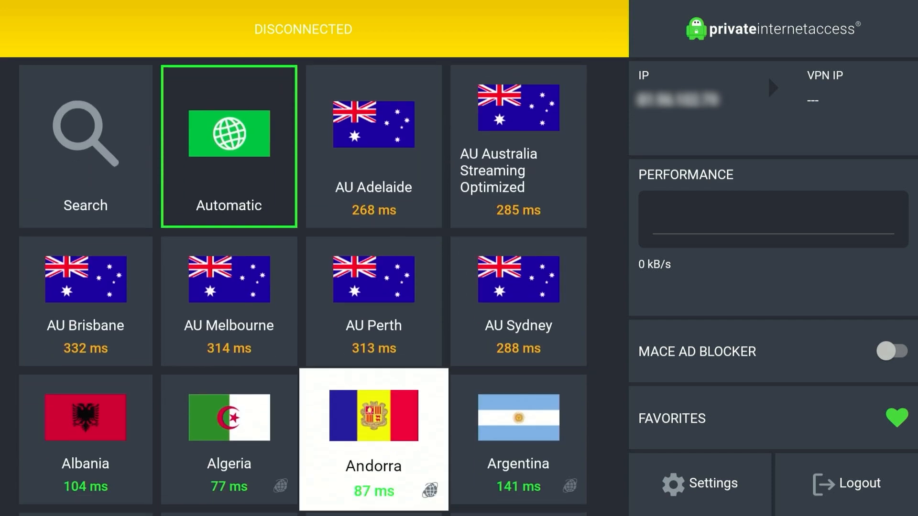
# Scroll the server list to the US entries and connect to US Rhode Island
pyautogui.scroll(-3)
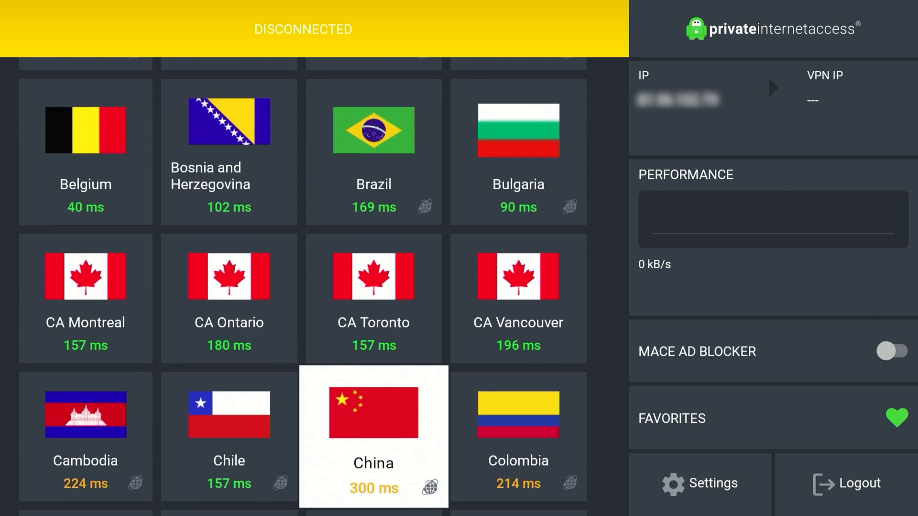
pyautogui.scroll(-3)
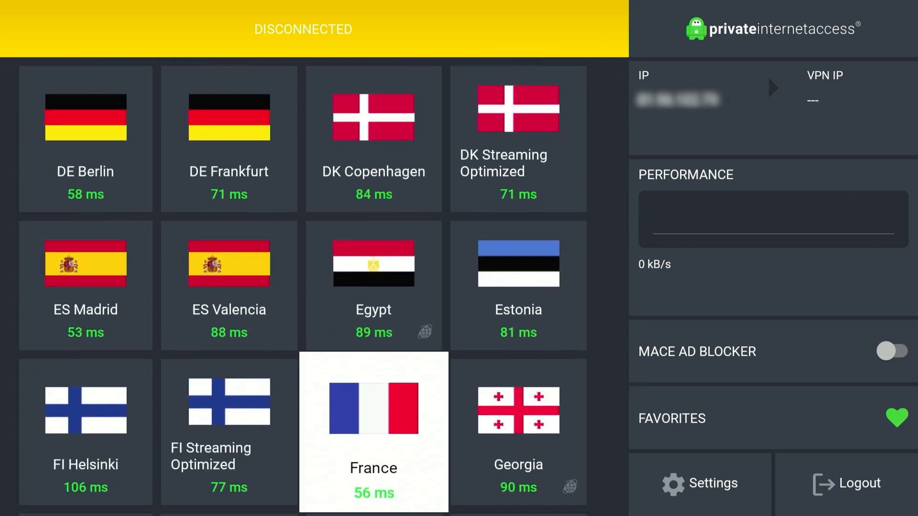
pyautogui.scroll(-3)
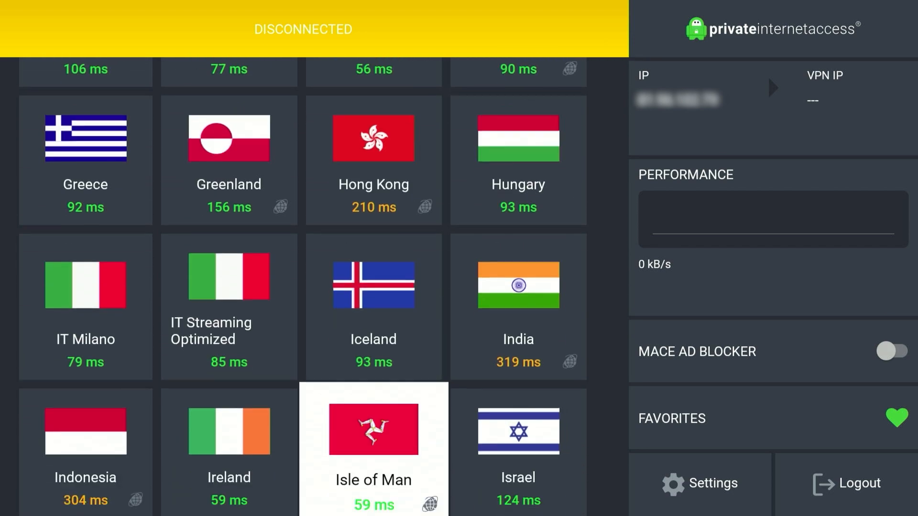
pyautogui.scroll(-3)
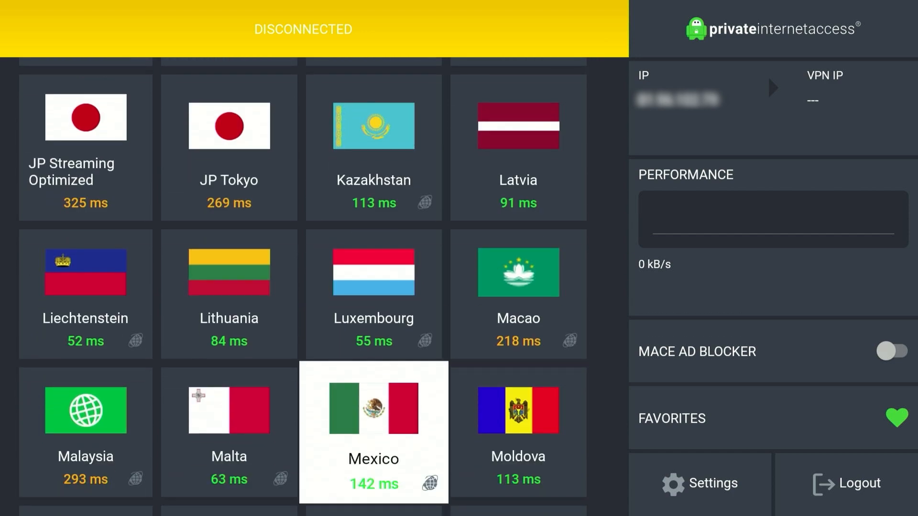
pyautogui.scroll(-3)
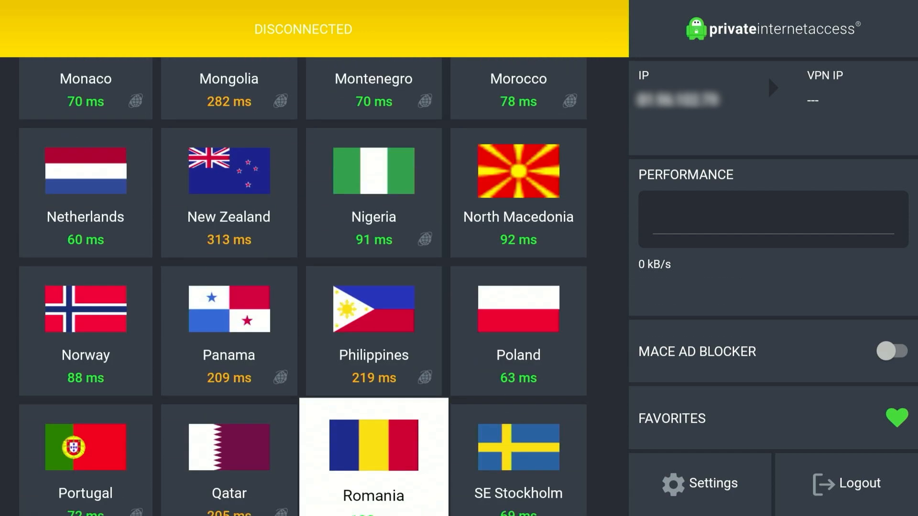
pyautogui.scroll(-3)
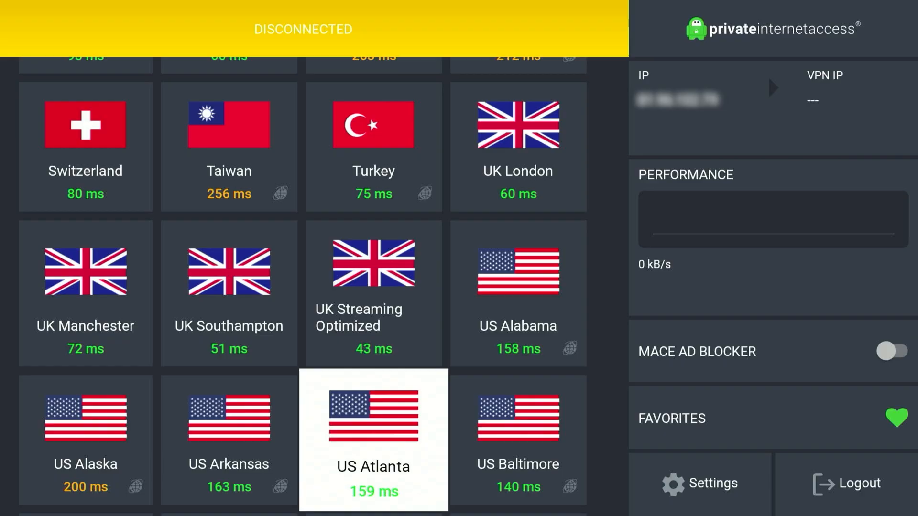
pyautogui.scroll(-3)
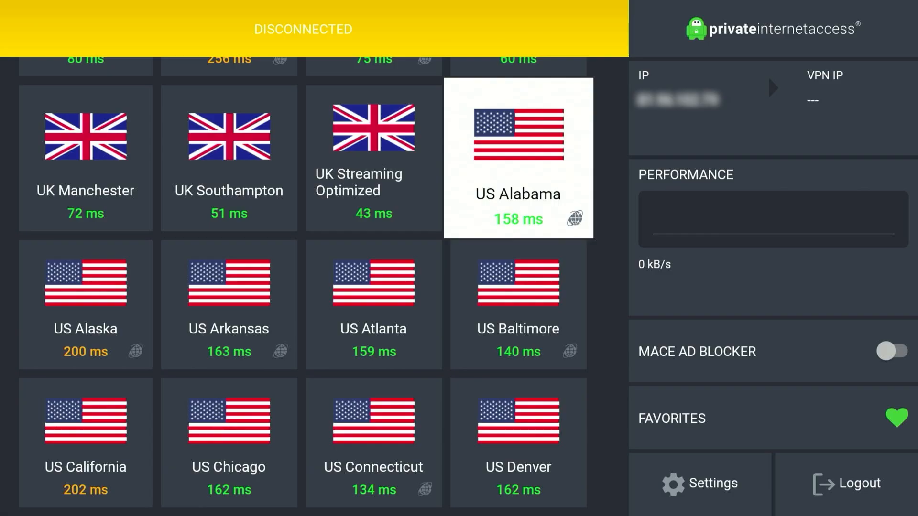
pyautogui.scroll(-3)
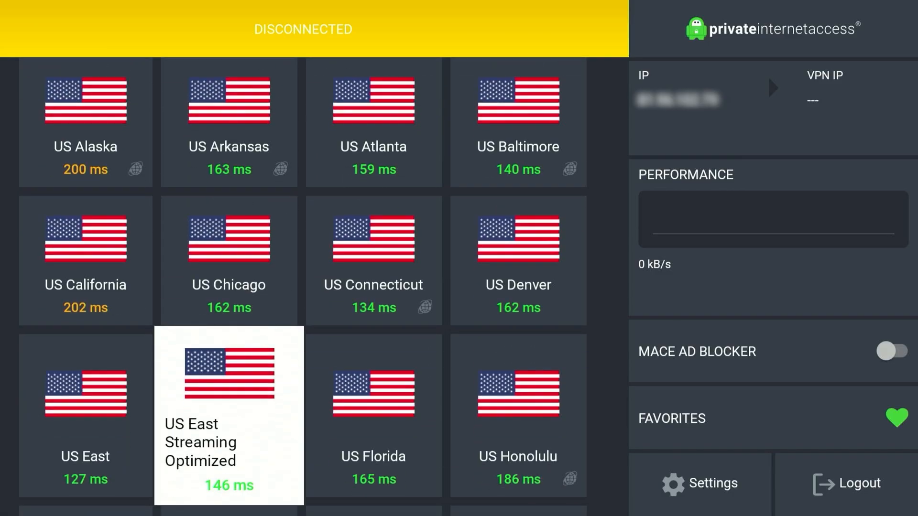
pyautogui.scroll(-3)
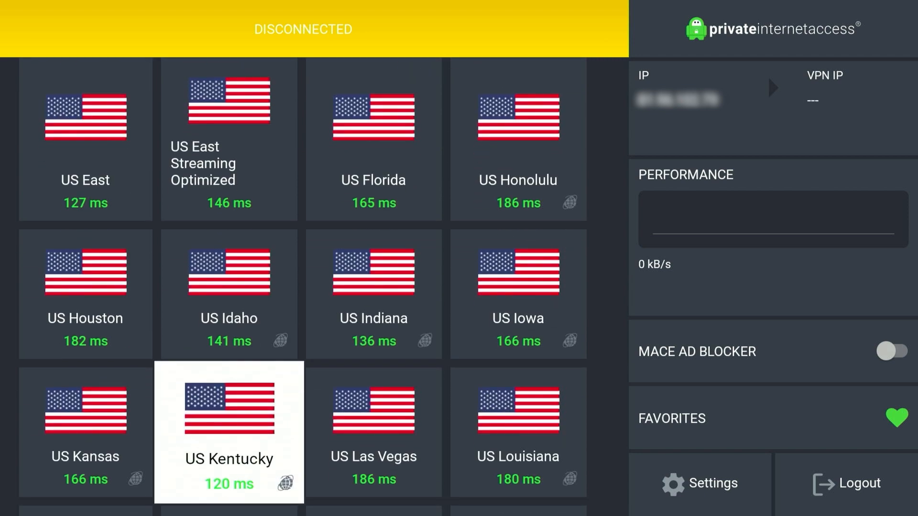
pyautogui.scroll(-3)
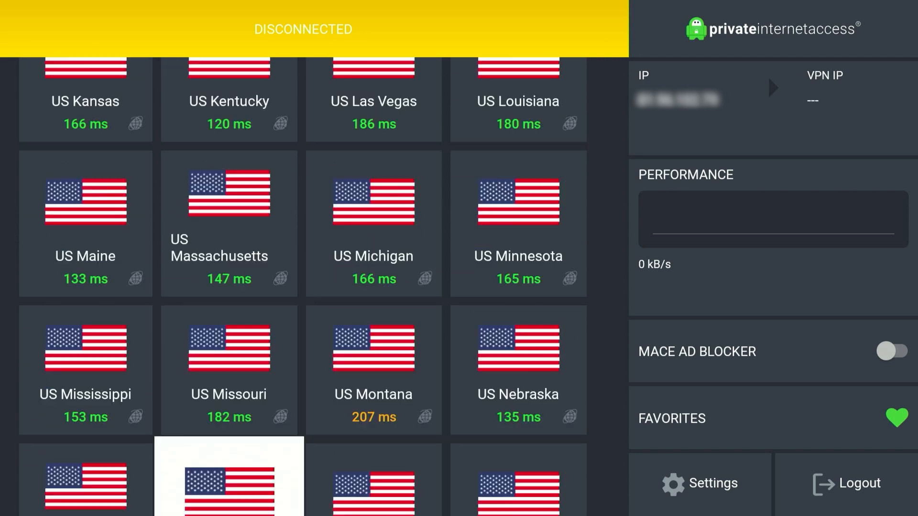
pyautogui.scroll(-3)
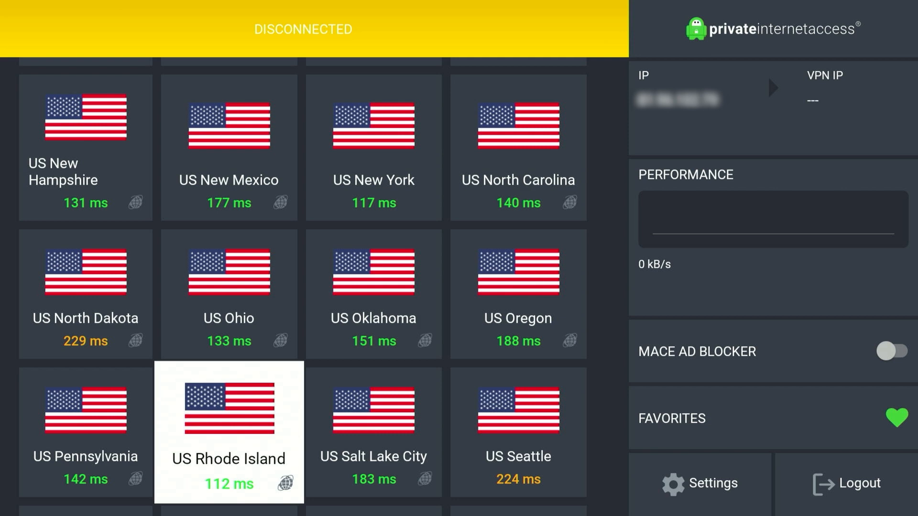
pyautogui.click(227, 430)
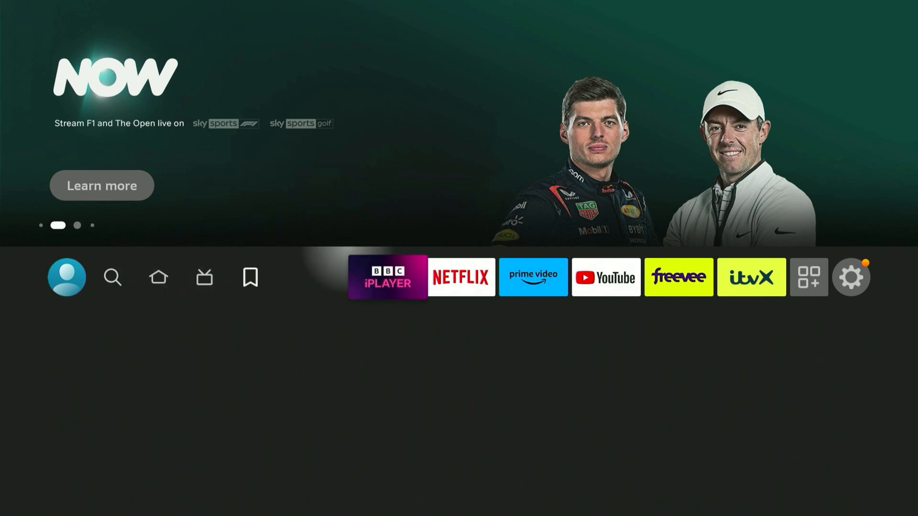
# Launch Netflix from the Fire TV home row
pyautogui.click(461, 278)
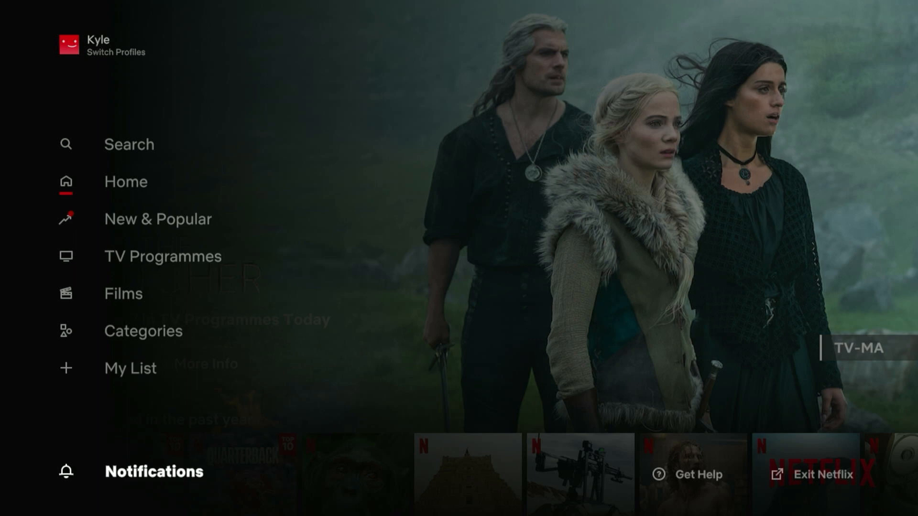
pyautogui.moveTo(694, 474)
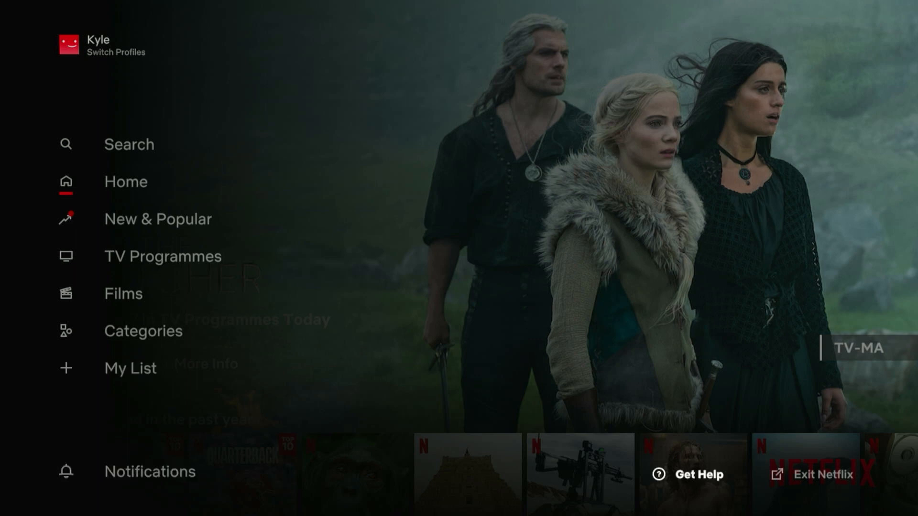
# View Get Help member details showing country GB, then Reload Netflix
pyautogui.click(697, 474)
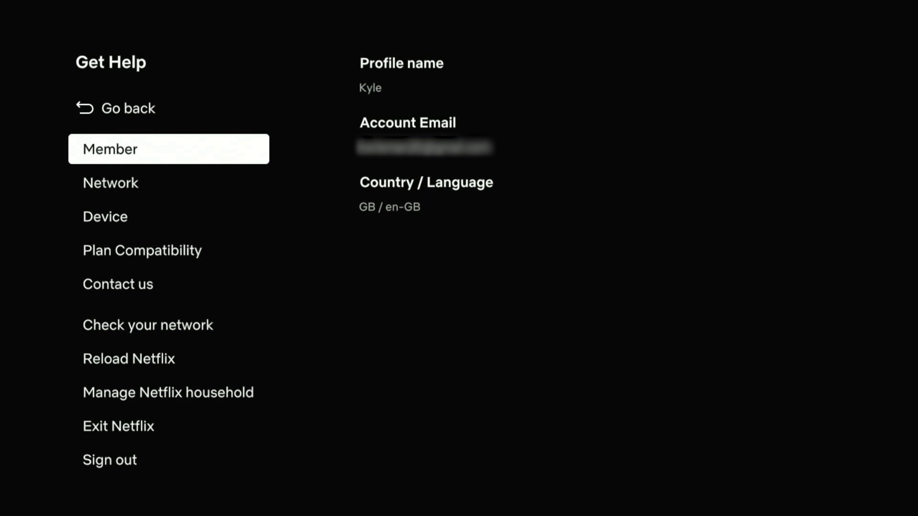
pyautogui.click(147, 325)
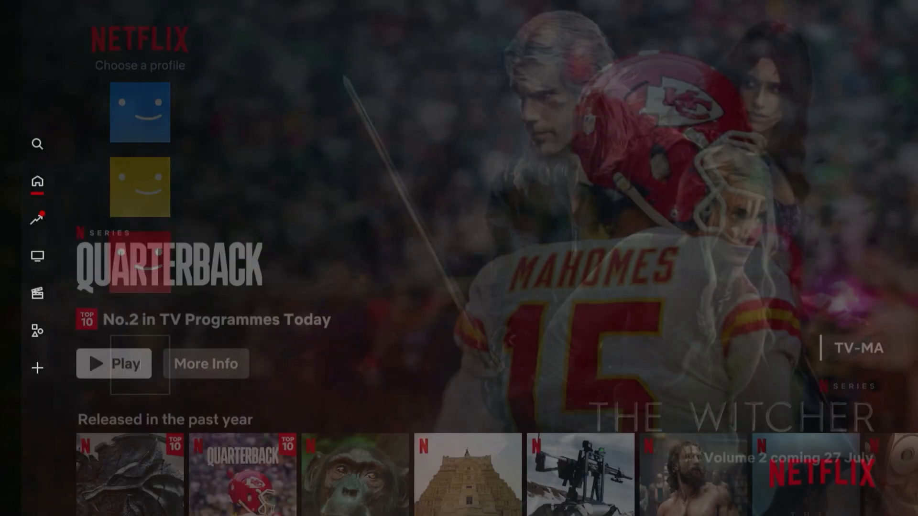
# Choose the Kyle profile and view Get Help member details now showing country US
pyautogui.click(140, 112)
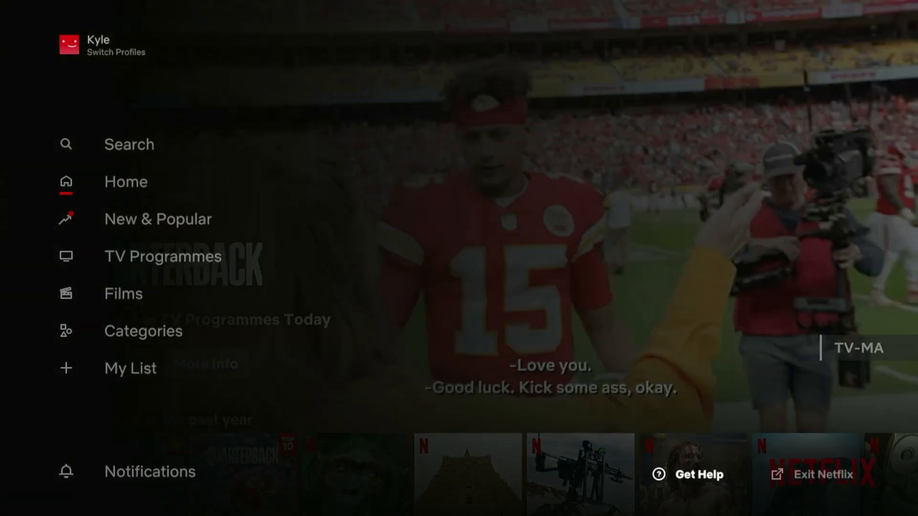
pyautogui.click(700, 473)
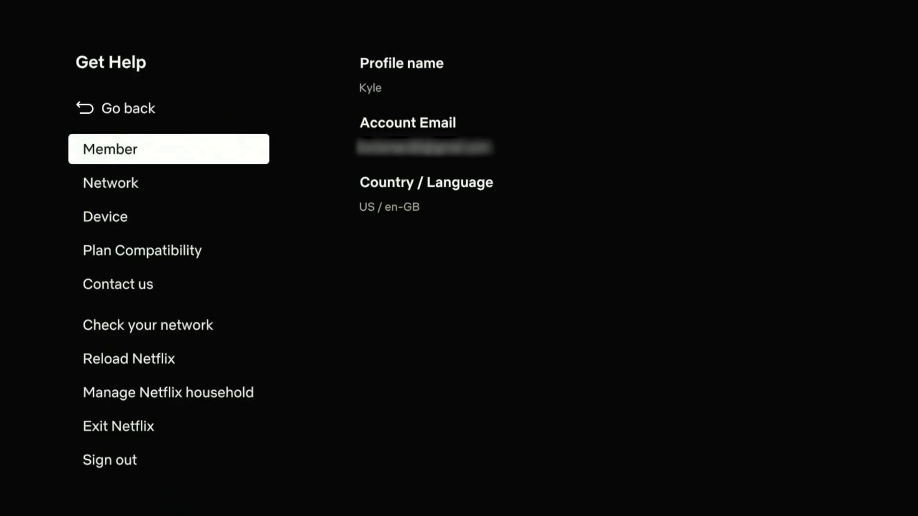